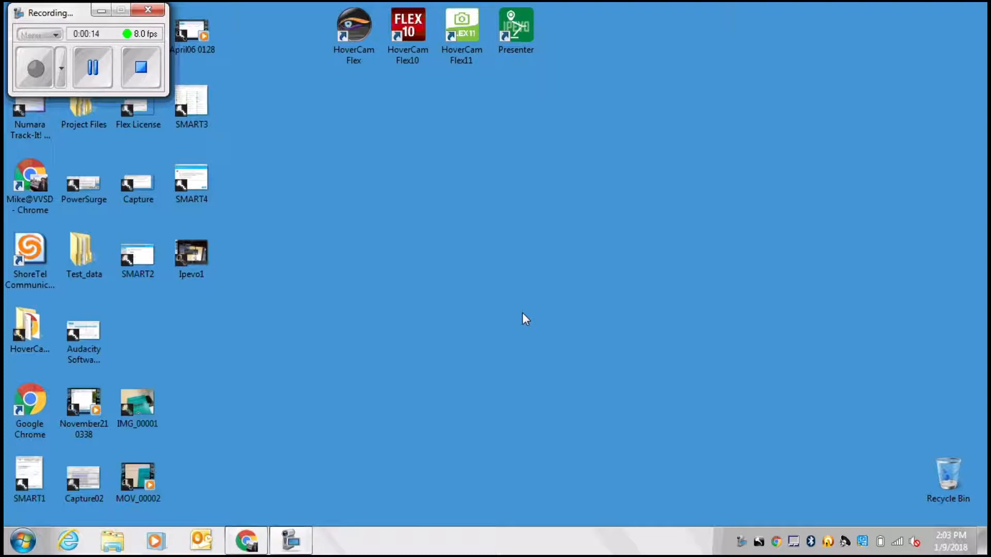
pyautogui.moveTo(451, 298)
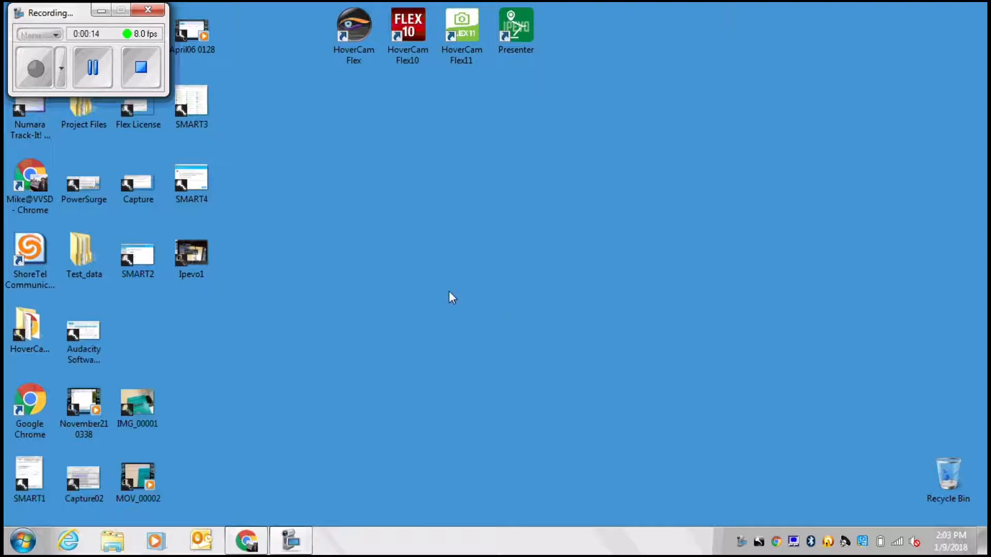
pyautogui.moveTo(351, 98)
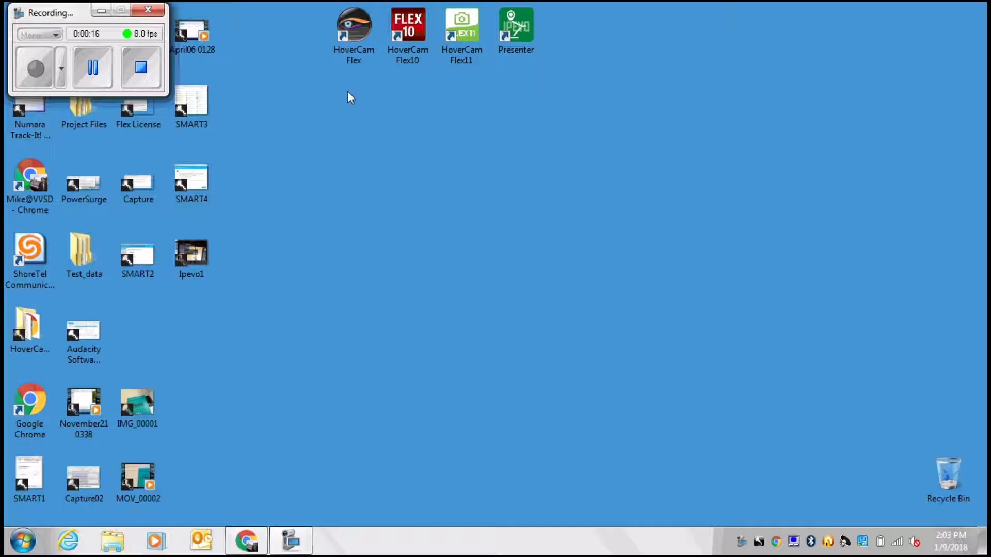
# Launch Software Center from a Start search for 'soft'.
pyautogui.click(353, 28)
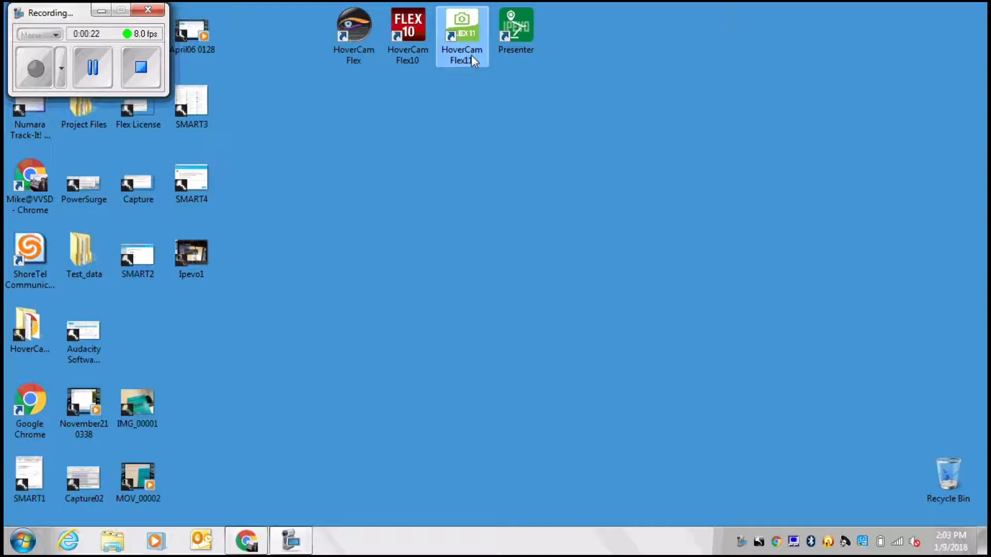
pyautogui.click(516, 30)
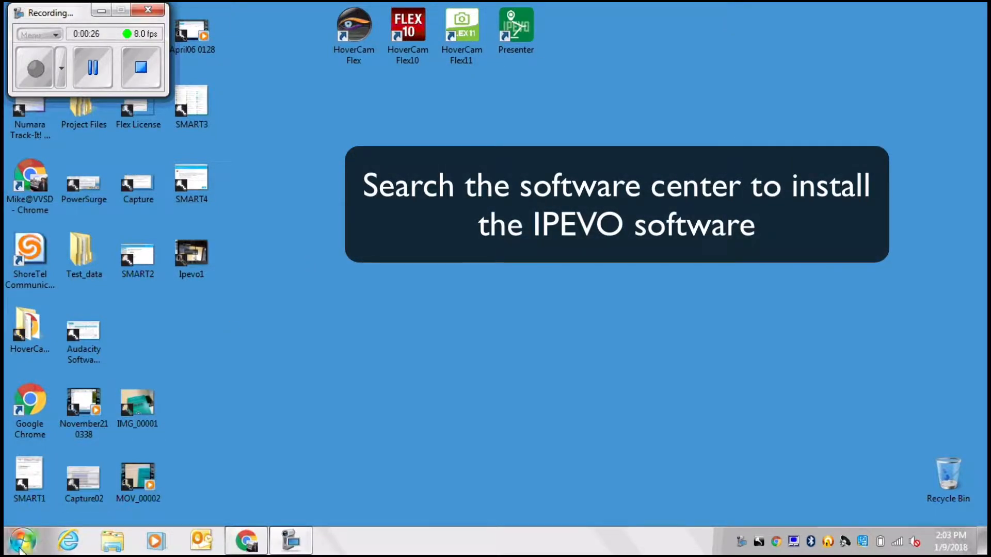
pyautogui.click(22, 541)
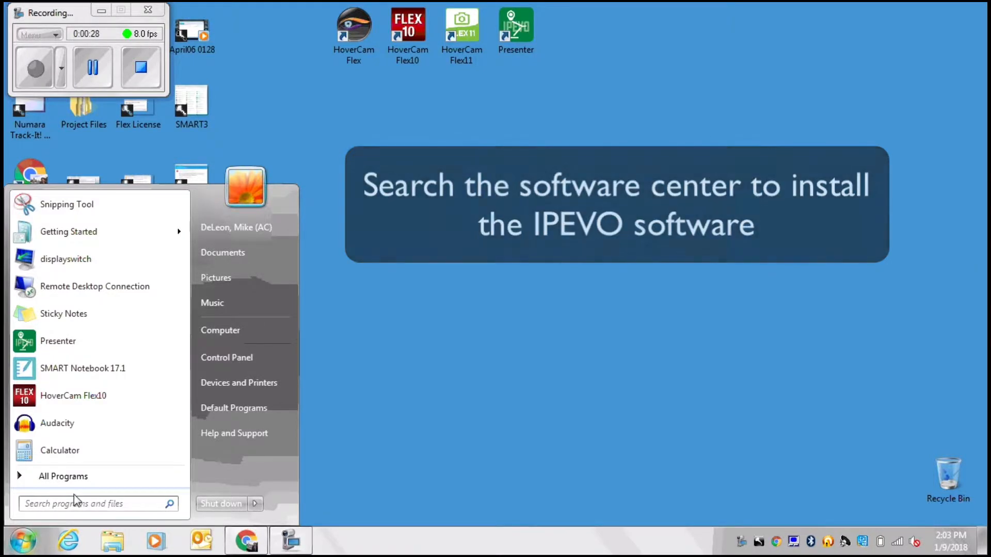
pyautogui.write('soft')
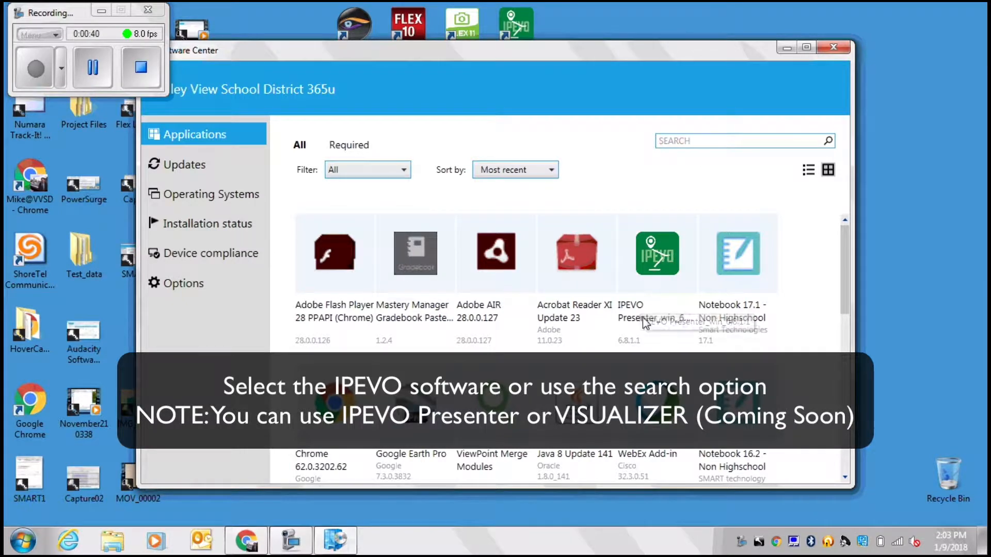
pyautogui.click(727, 141)
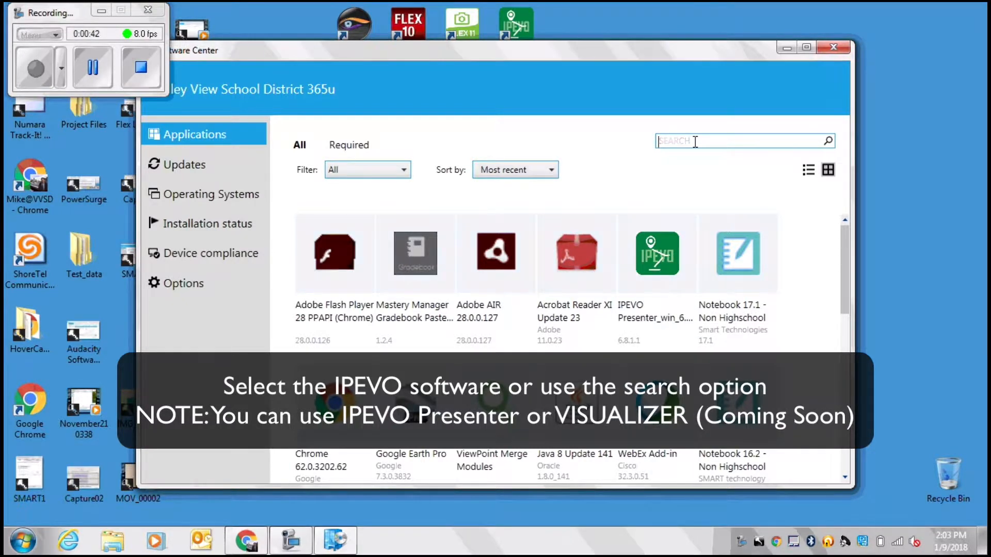
# Search 'ipevo', confirm IPEVO Presenter_win_6.8.1.1 shows Installed, and close Software Center.
pyautogui.write('ipevo')
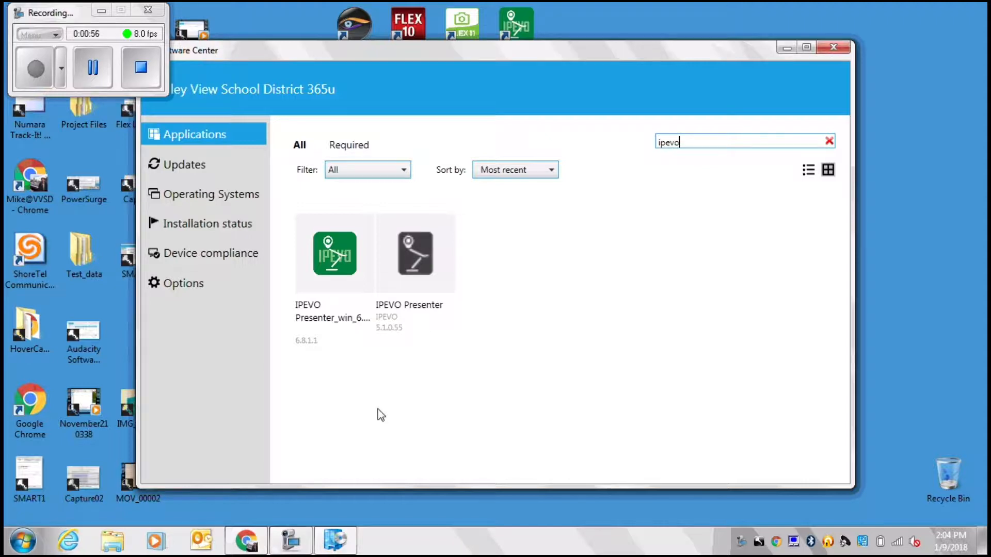
pyautogui.click(334, 254)
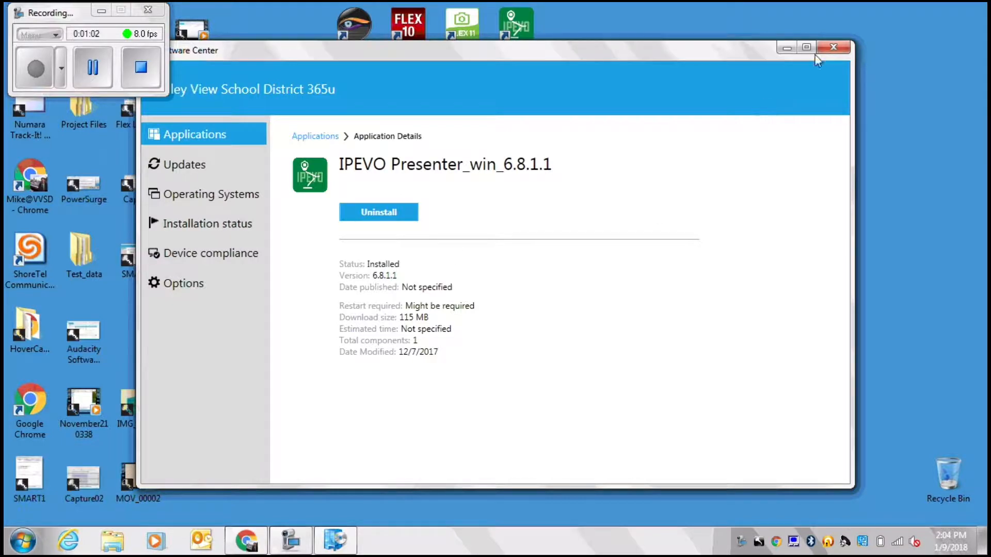
pyautogui.click(833, 47)
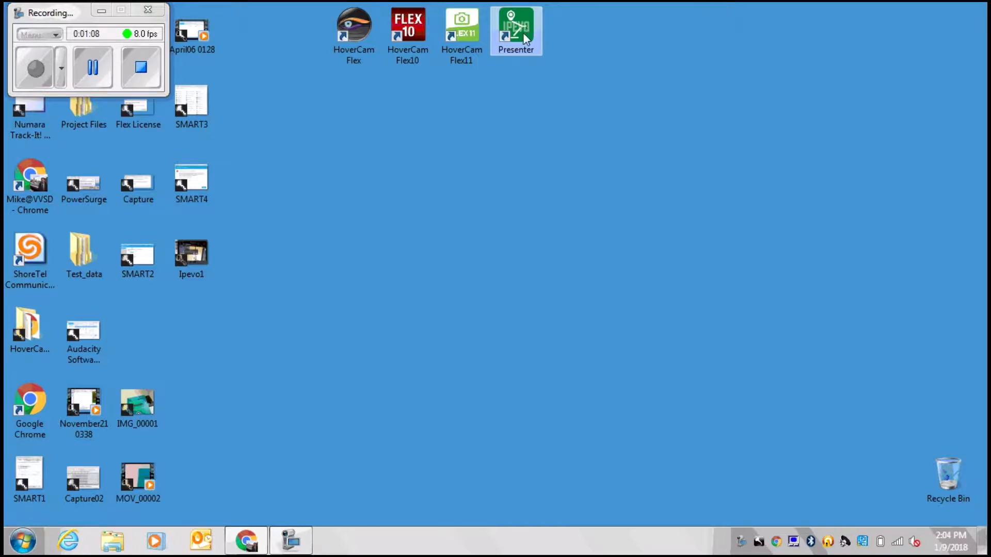
# Launch Presenter from its desktop shortcut and return the Ziggi-HD Plus feed to normal display.
pyautogui.doubleClick(515, 26)
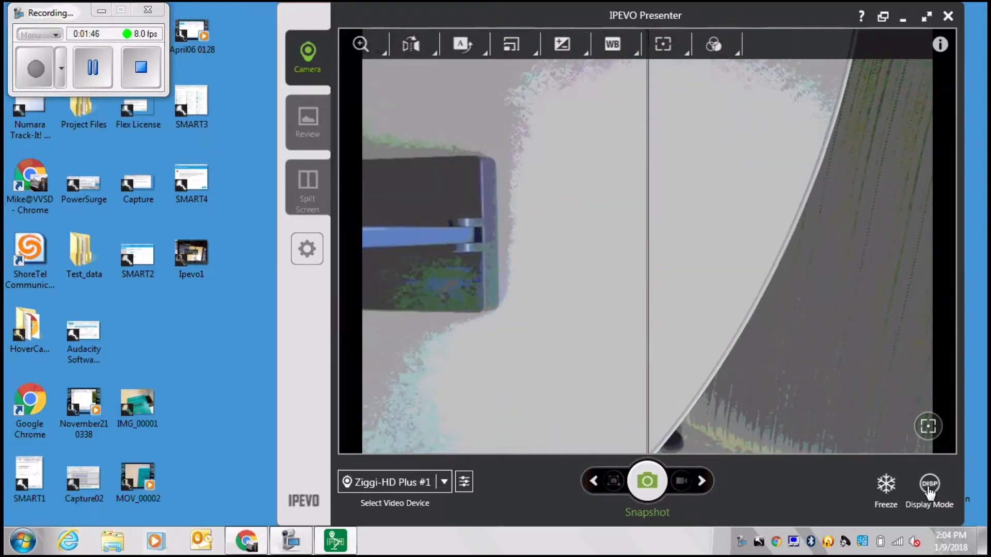
pyautogui.click(929, 486)
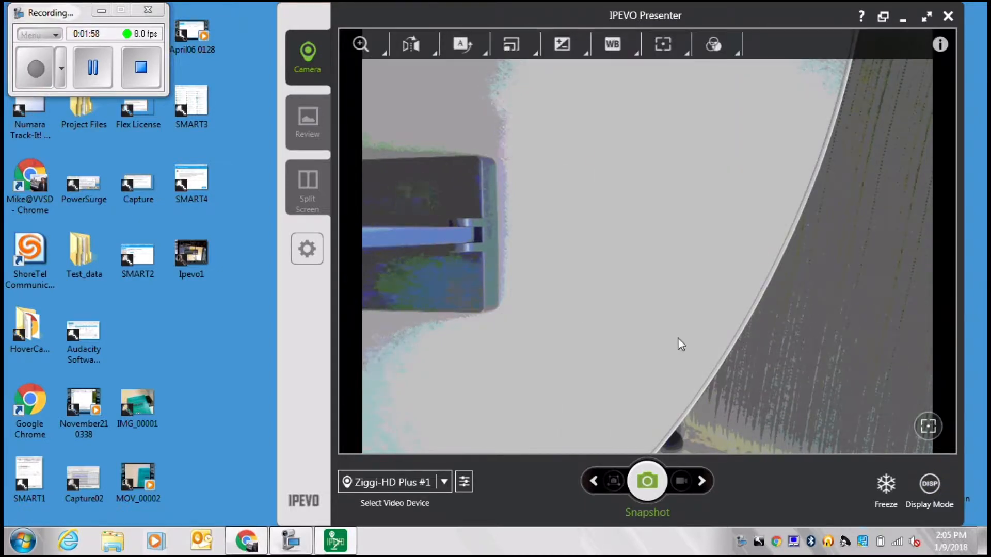
pyautogui.moveTo(360, 45)
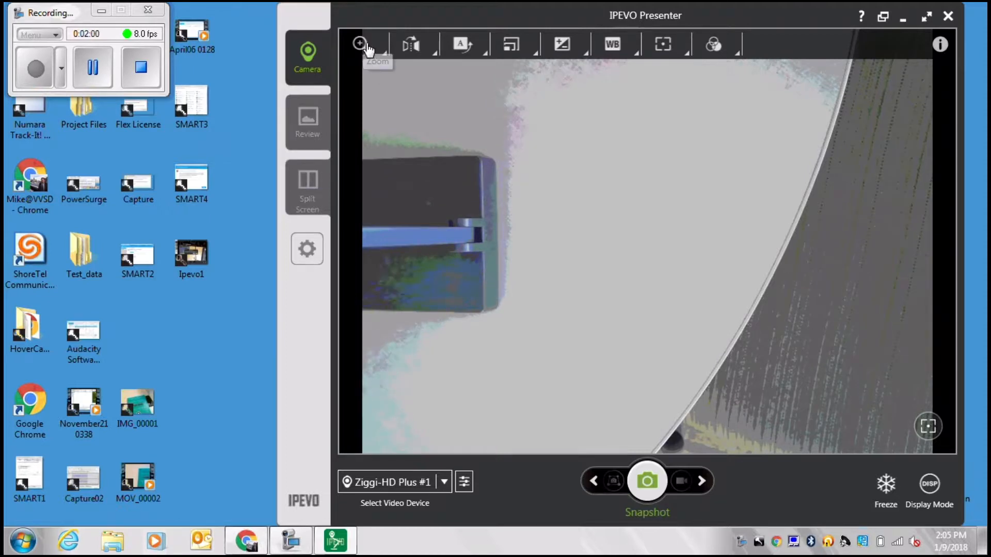
pyautogui.click(360, 44)
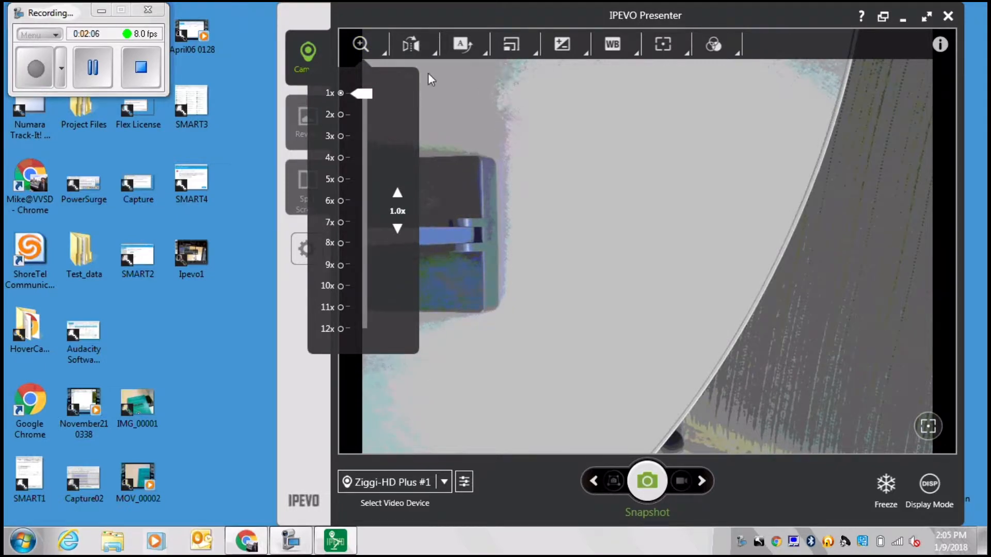
pyautogui.click(410, 44)
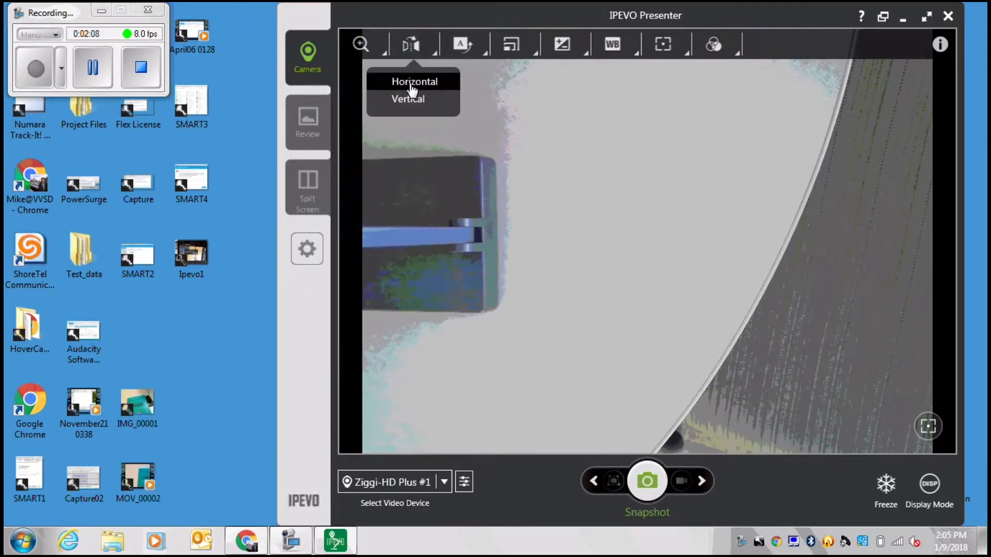
pyautogui.click(414, 81)
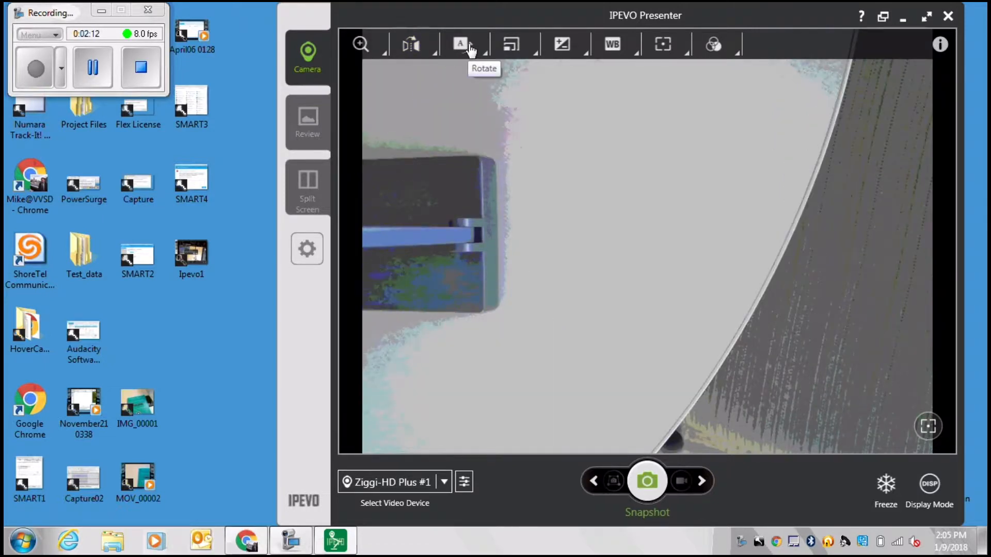
pyautogui.click(461, 44)
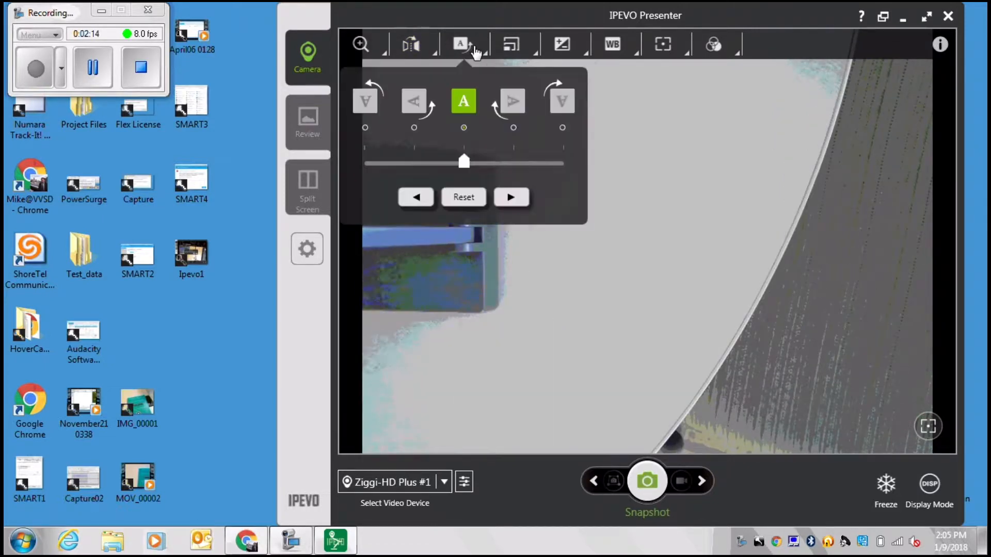
pyautogui.click(413, 101)
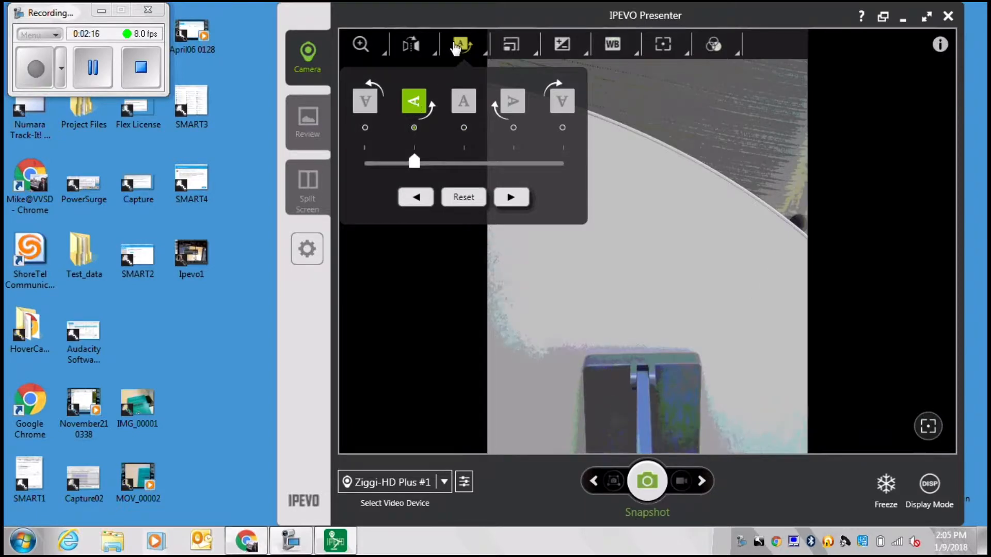
pyautogui.click(463, 101)
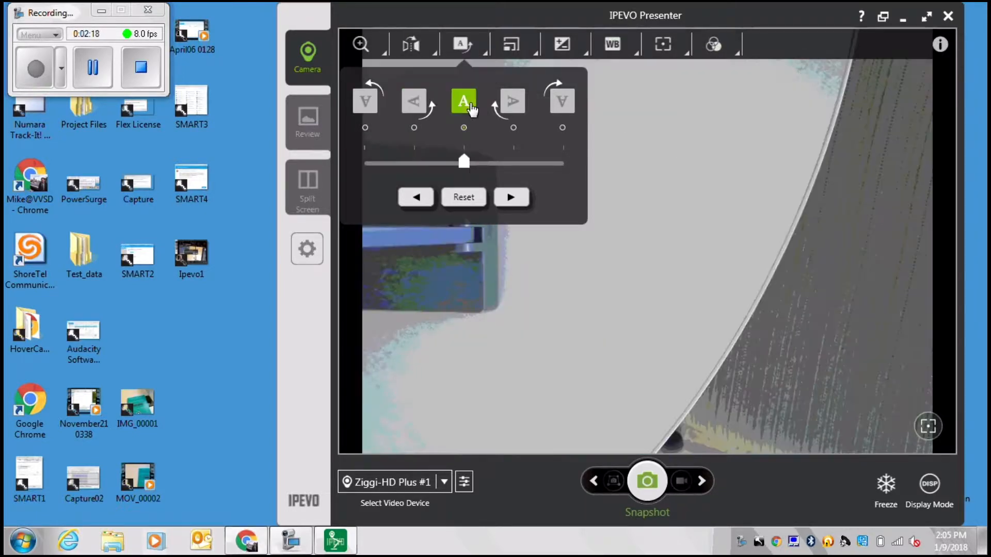
pyautogui.moveTo(628, 131)
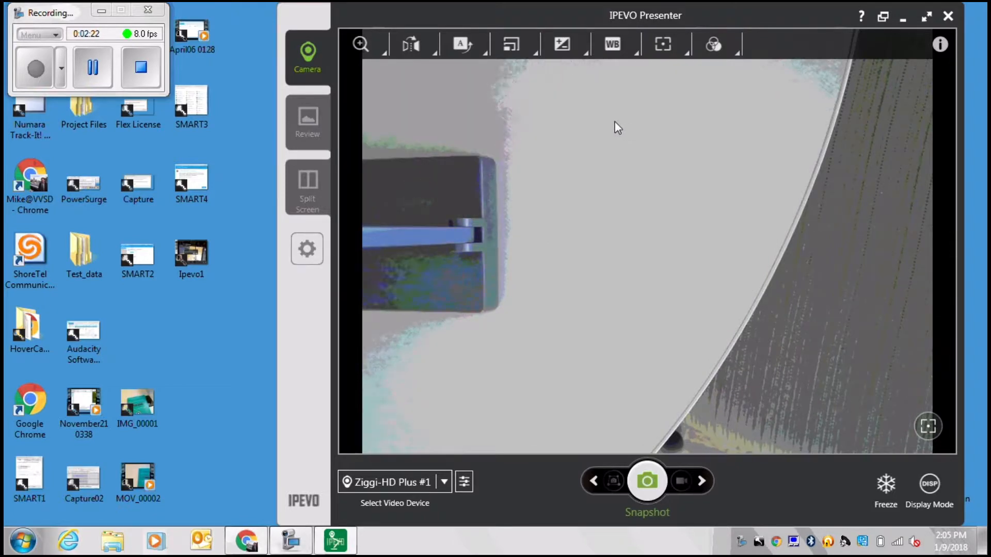
pyautogui.click(512, 44)
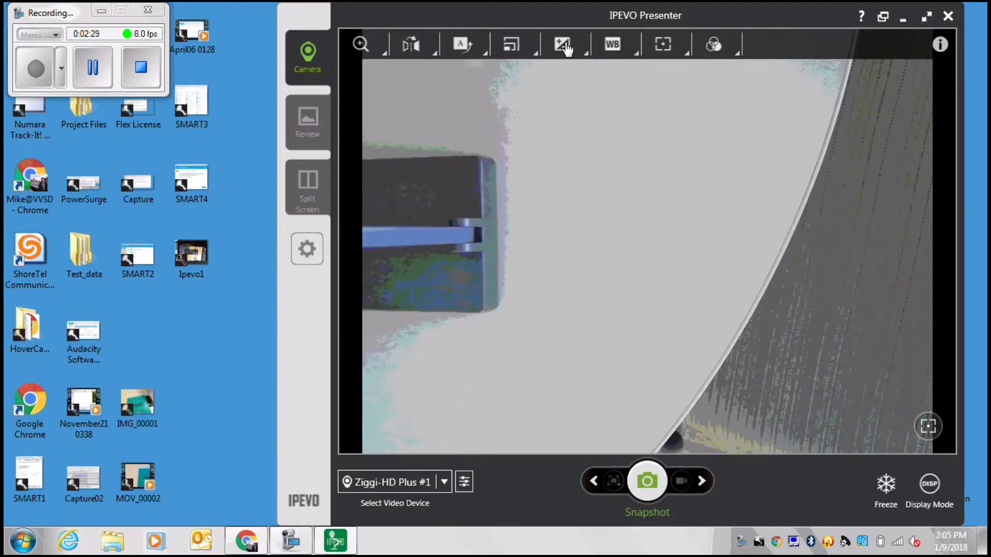
# Try the camera exposure at 13, then at 3.
pyautogui.click(560, 45)
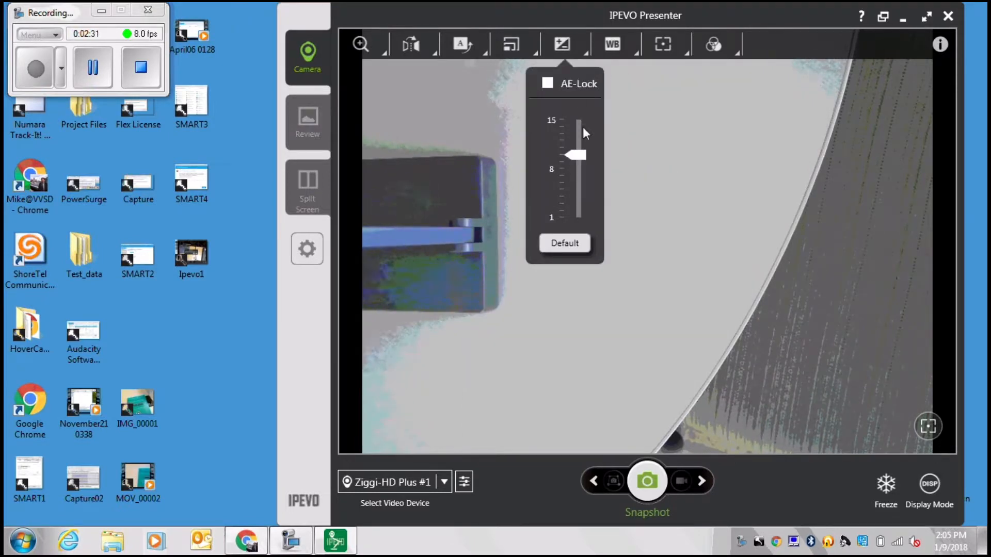
pyautogui.moveTo(575, 155); pyautogui.dragTo(575, 133)
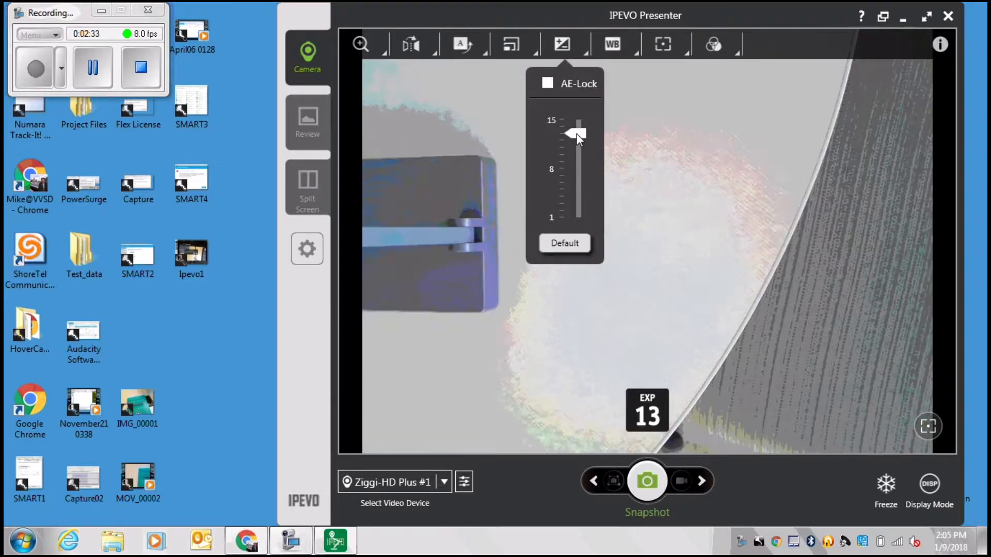
pyautogui.moveTo(576, 133); pyautogui.dragTo(577, 206)
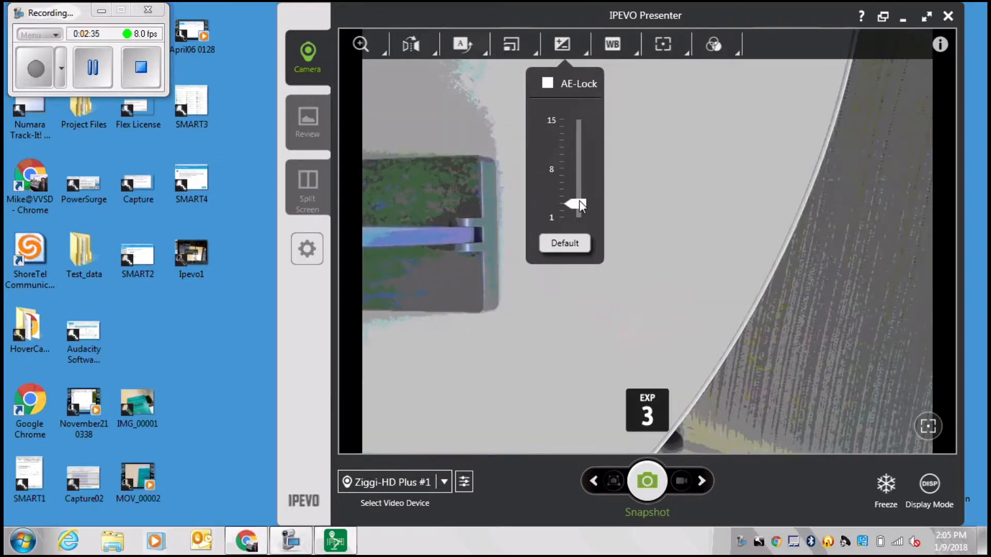
pyautogui.moveTo(576, 205); pyautogui.dragTo(576, 145)
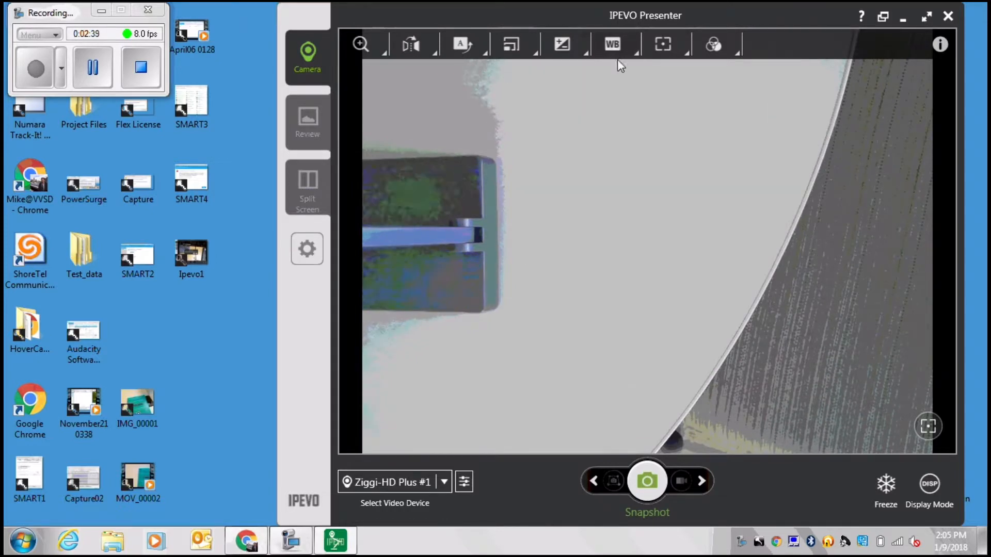
pyautogui.click(610, 44)
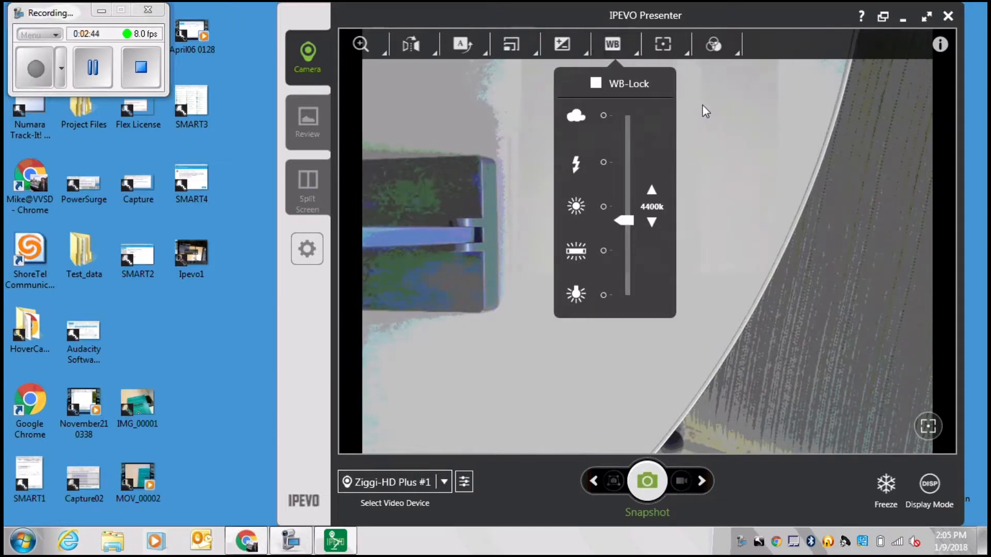
# Close white balance, then toggle the inverted-color filter on and back off.
pyautogui.click(662, 44)
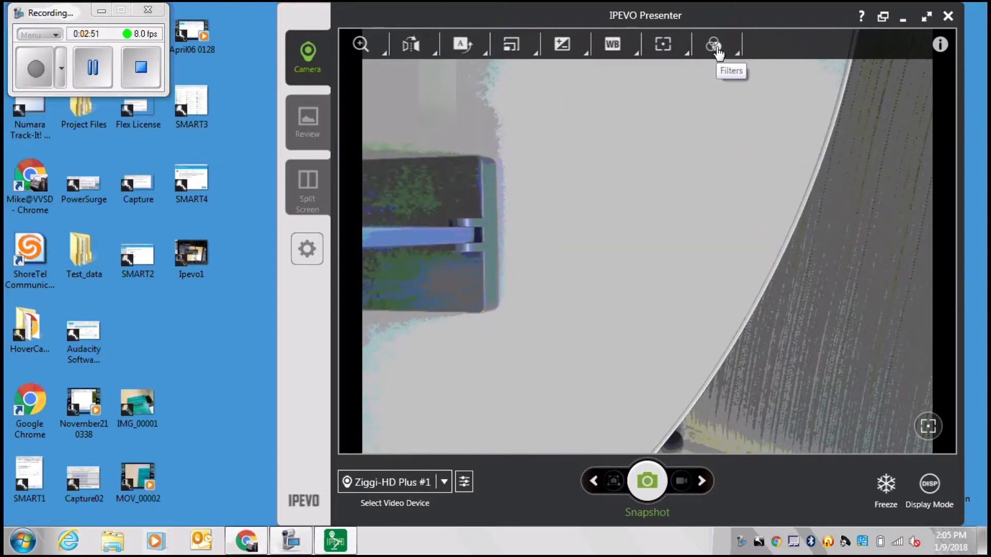
pyautogui.click(712, 44)
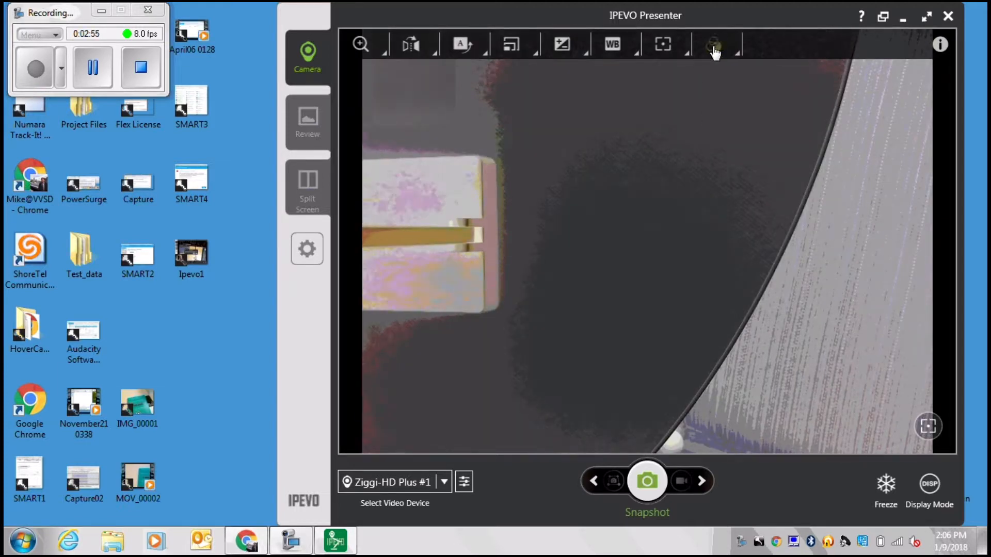
pyautogui.click(712, 45)
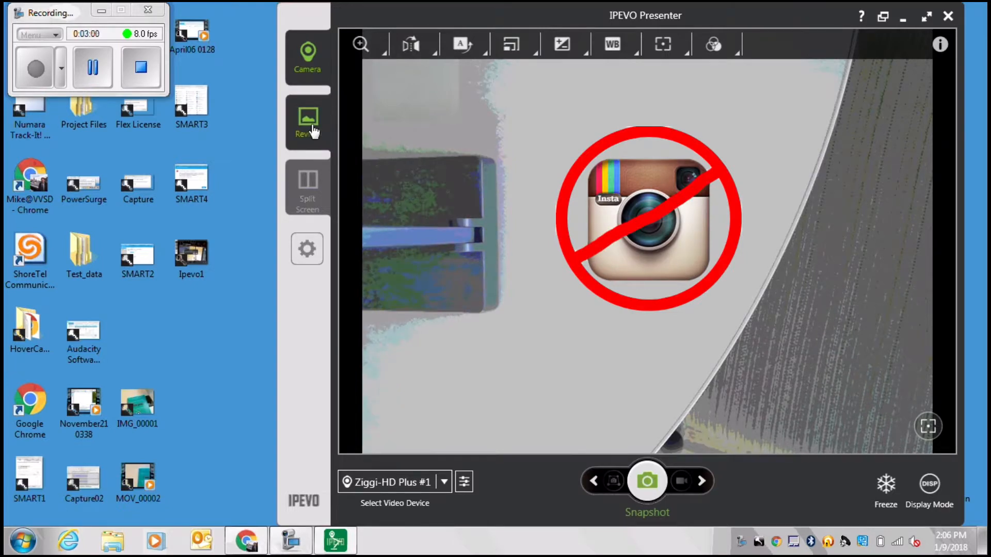
# From the Review library, drag IMG_00003 onto the desktop and view its export options.
pyautogui.click(307, 121)
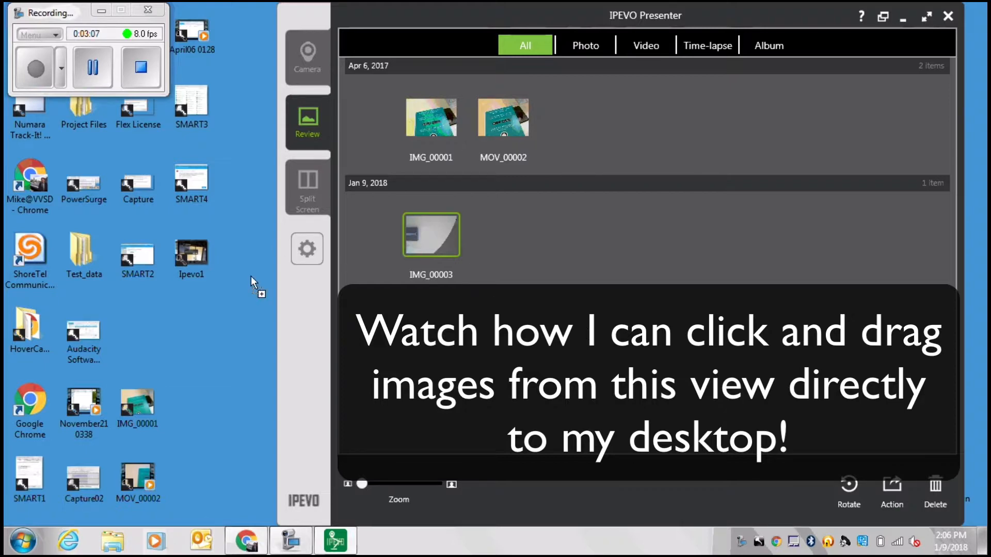
pyautogui.moveTo(431, 235); pyautogui.dragTo(138, 328)
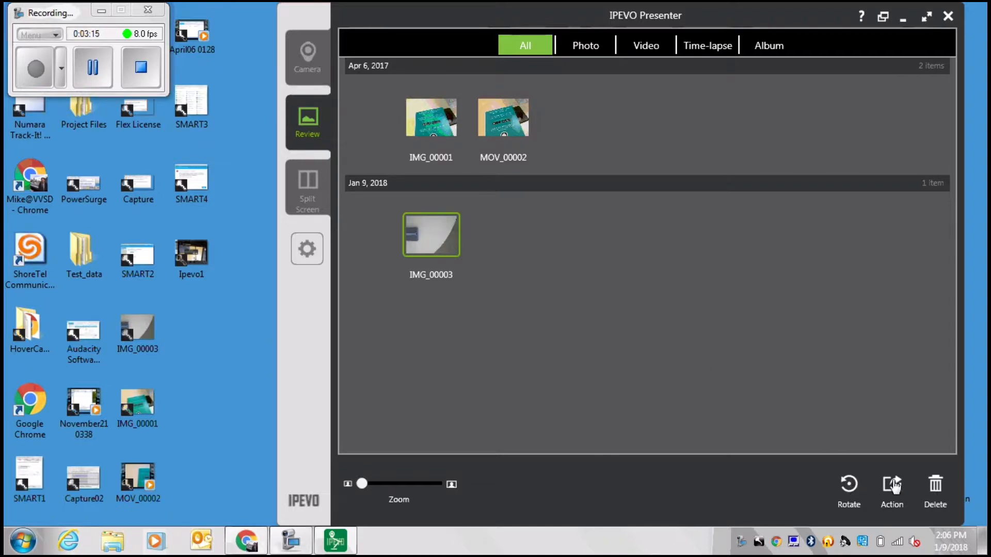
pyautogui.click(891, 490)
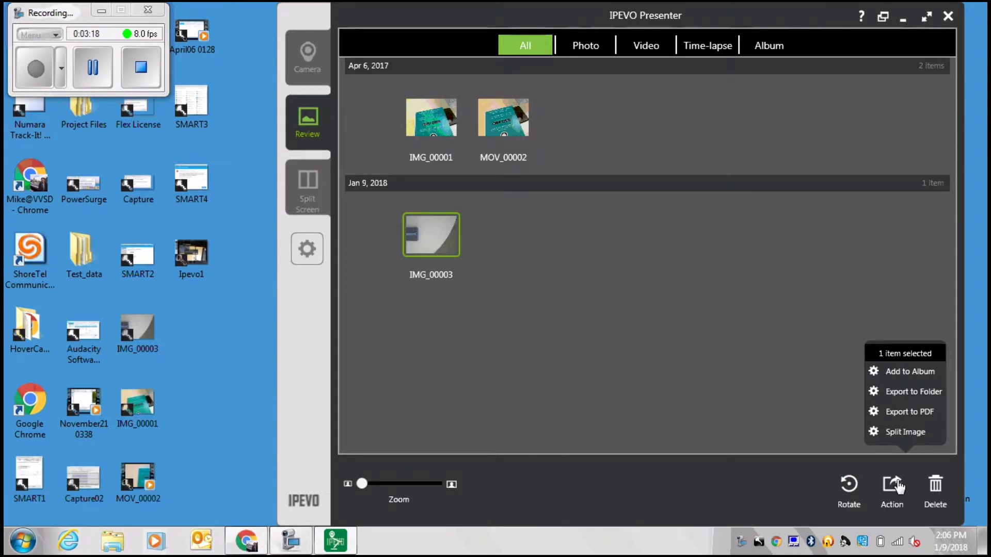
pyautogui.moveTo(912, 391)
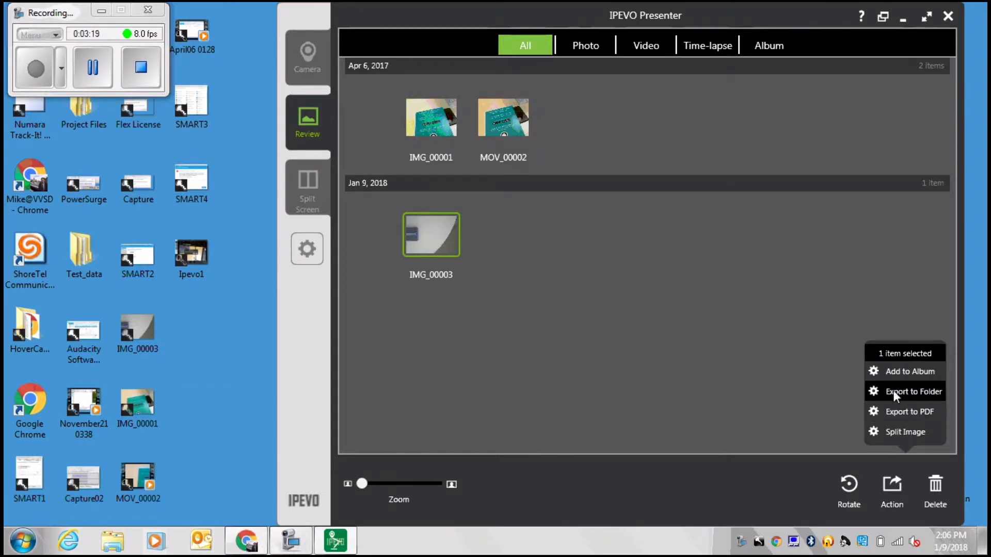
pyautogui.moveTo(906, 425)
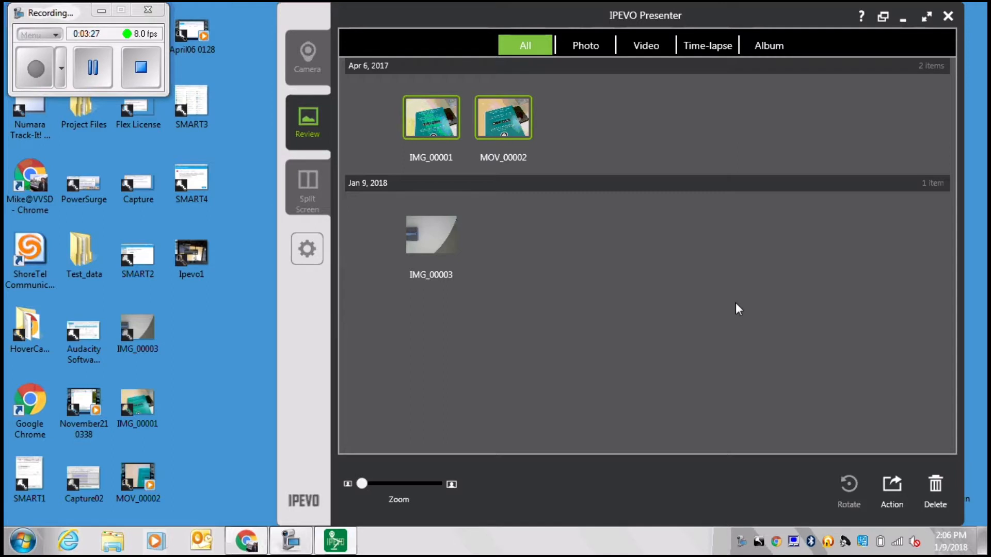
# Delete IMG_00001 and MOV_00002, confirming with Yes, then select IMG_00003.
pyautogui.click(934, 487)
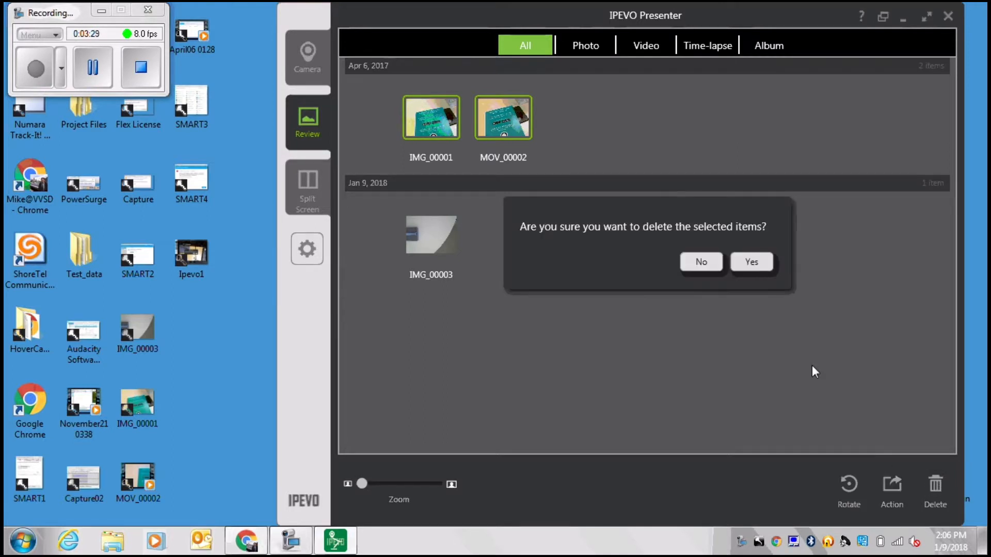
pyautogui.click(752, 262)
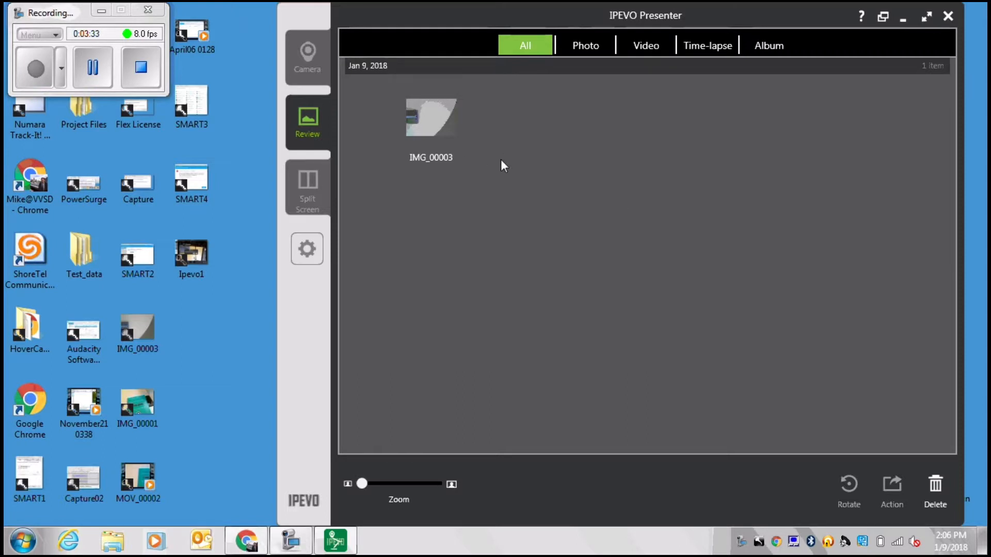
pyautogui.moveTo(807, 85)
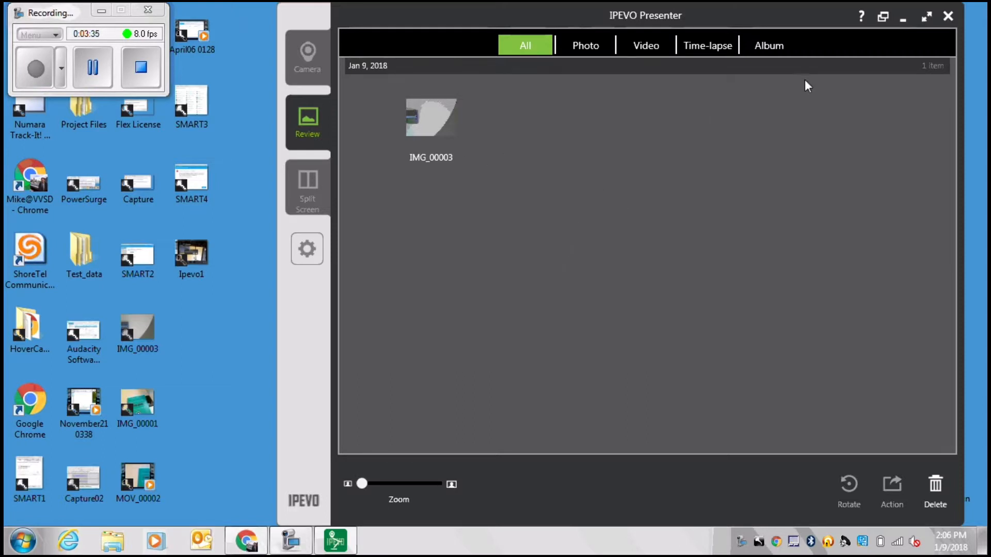
pyautogui.moveTo(893, 270)
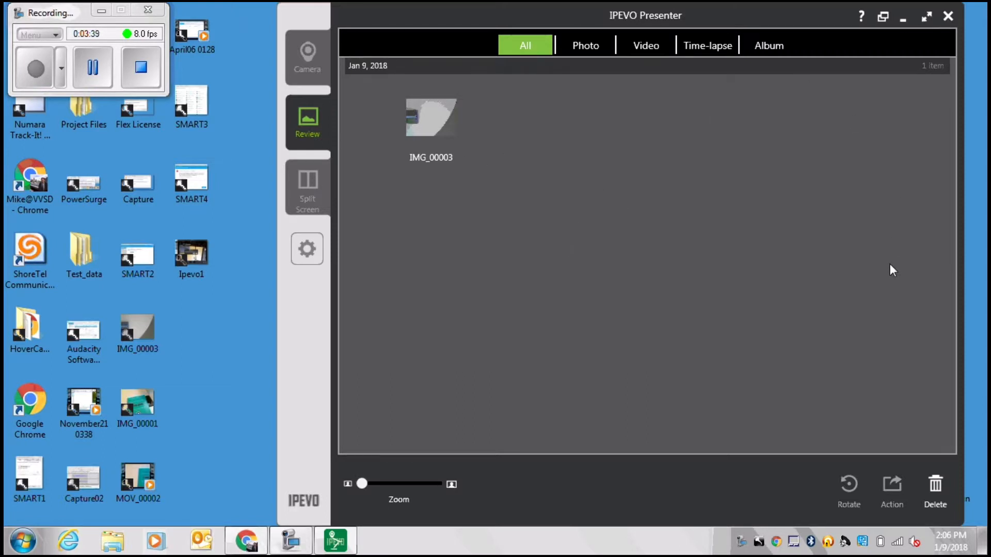
pyautogui.moveTo(867, 123)
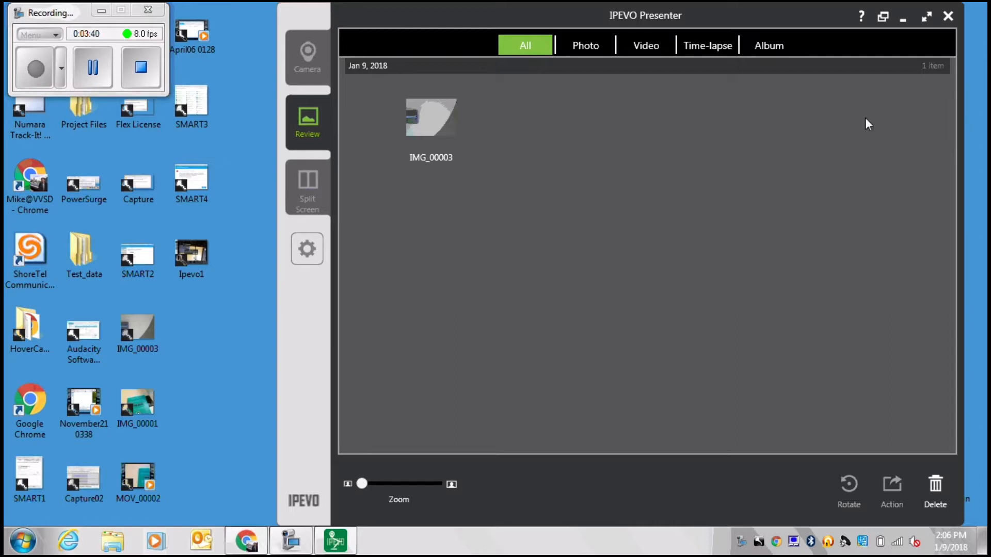
pyautogui.click(431, 119)
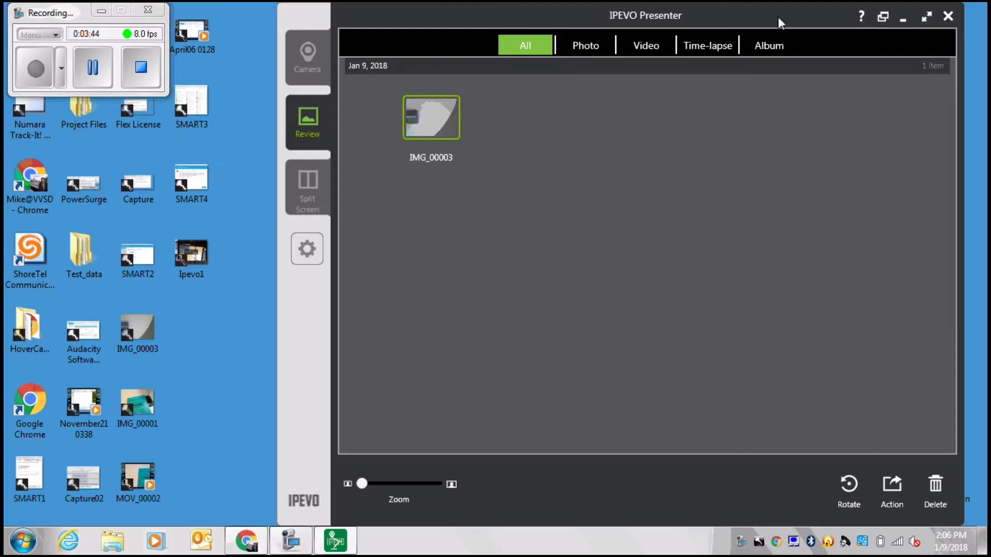
pyautogui.moveTo(308, 180)
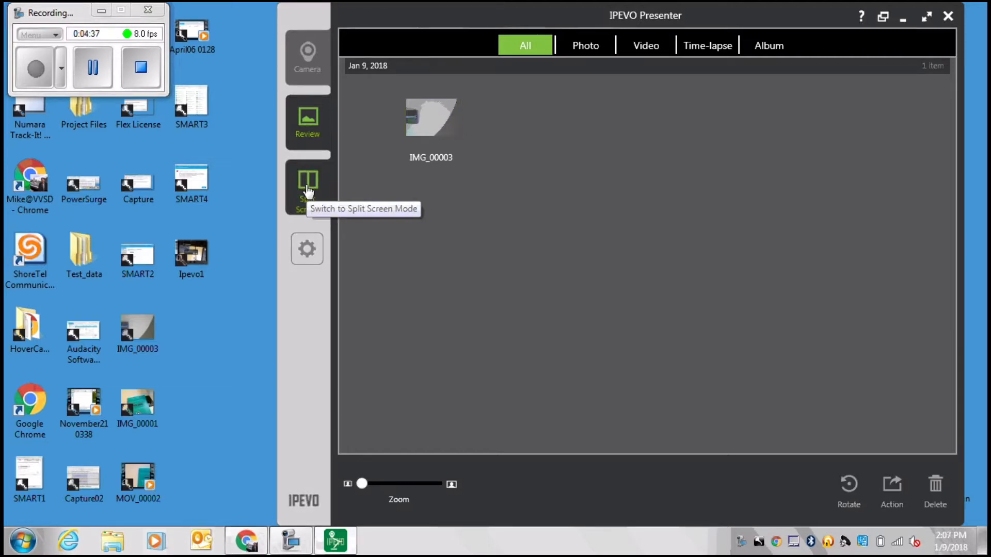
# Switch to Split Screen mode showing the candy-wrapper feed in both panes.
pyautogui.click(307, 183)
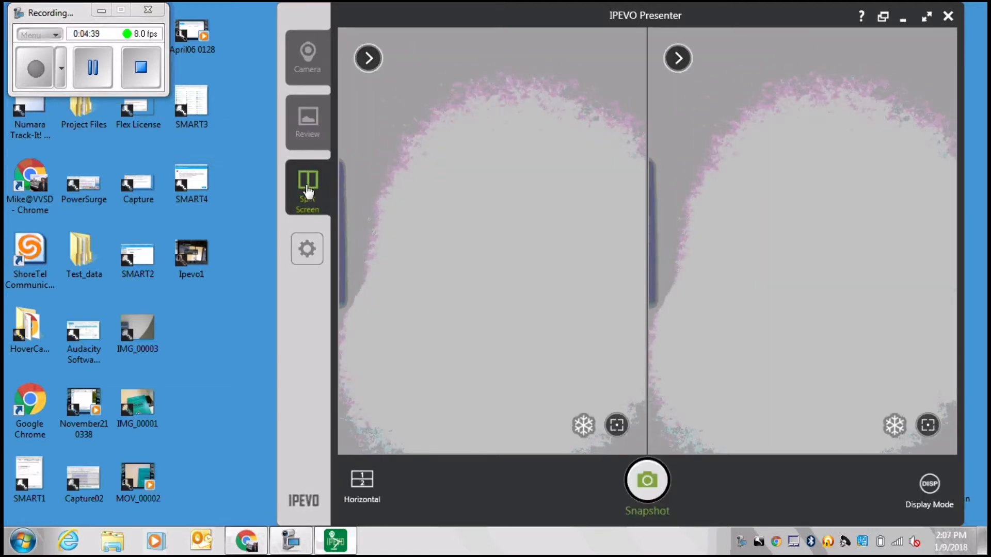
pyautogui.click(583, 424)
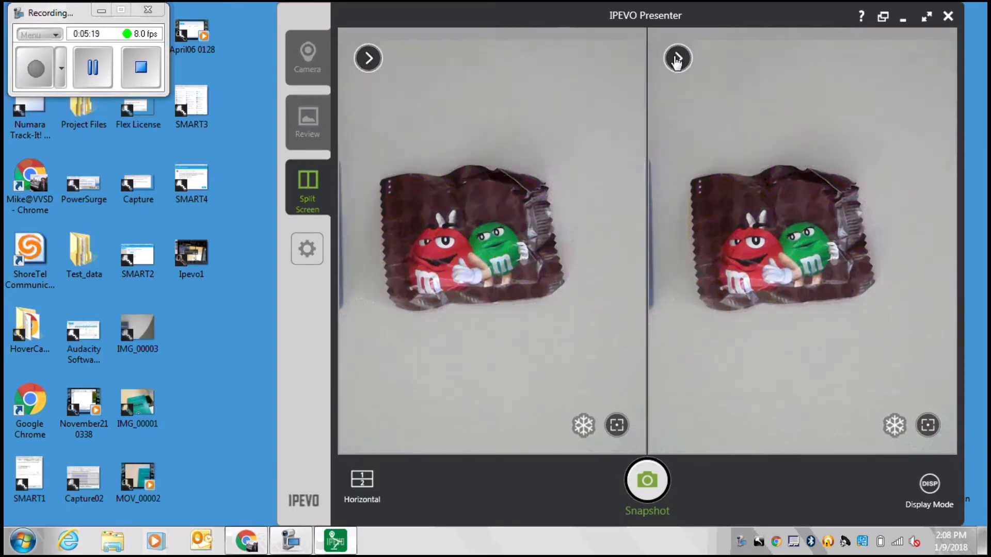
# Expand the camera adjustment toolbars on the right and left panes.
pyautogui.click(677, 58)
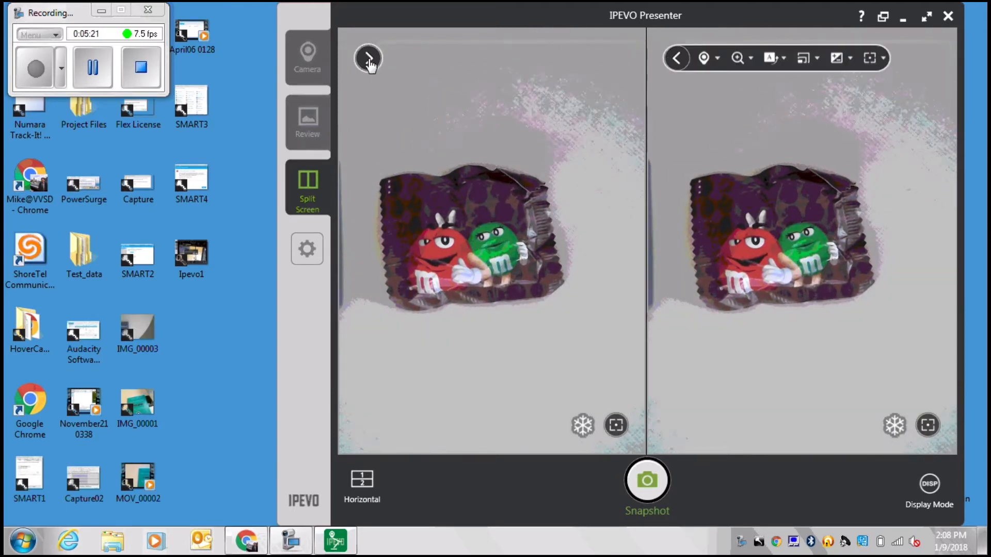
pyautogui.click(367, 58)
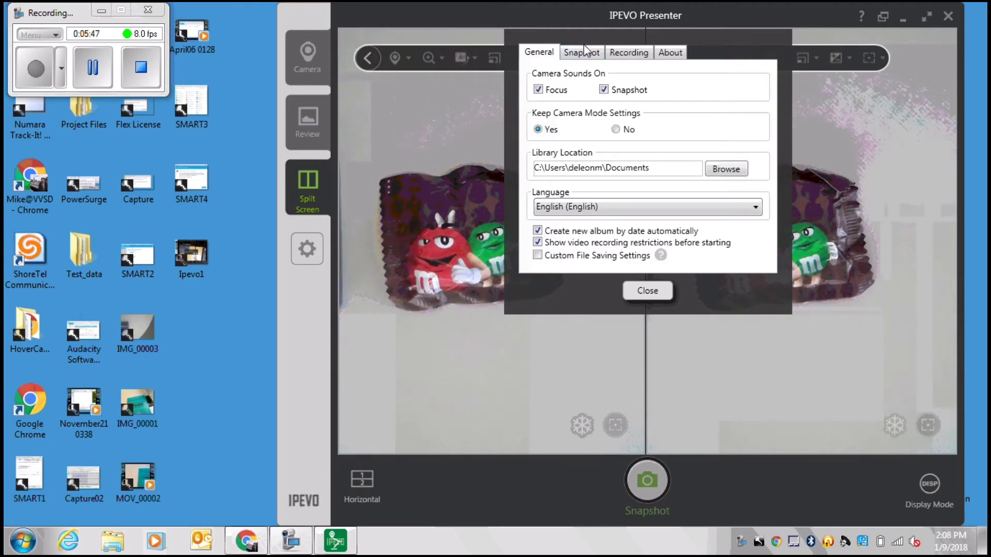
# Browse the Snapshot, Recording and About settings, leaving audio device None, then close.
pyautogui.click(582, 52)
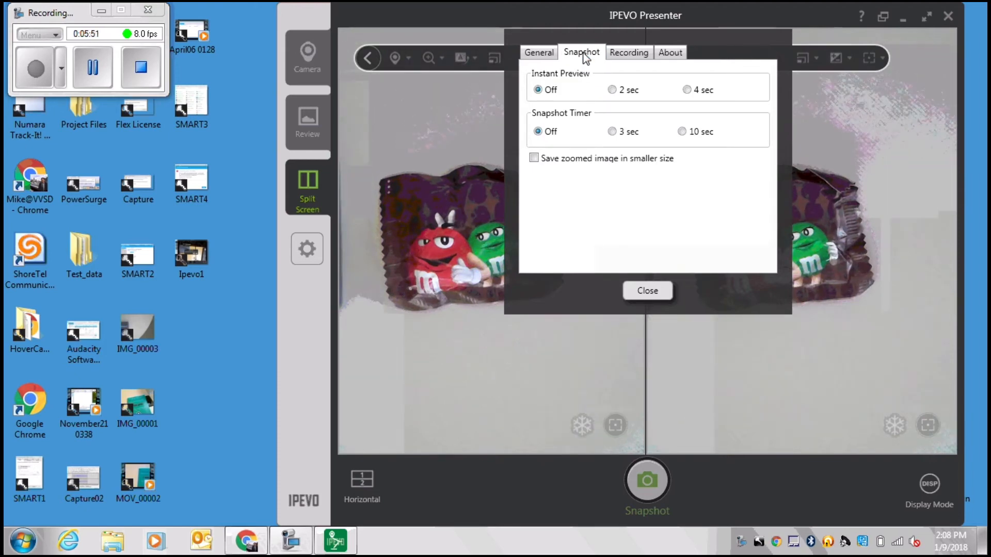
pyautogui.click(628, 53)
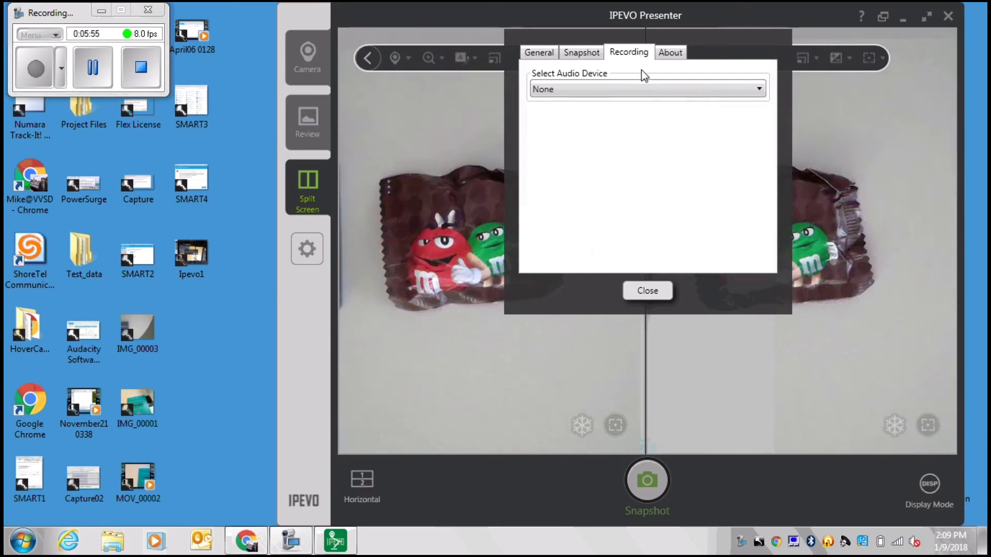
pyautogui.click(645, 88)
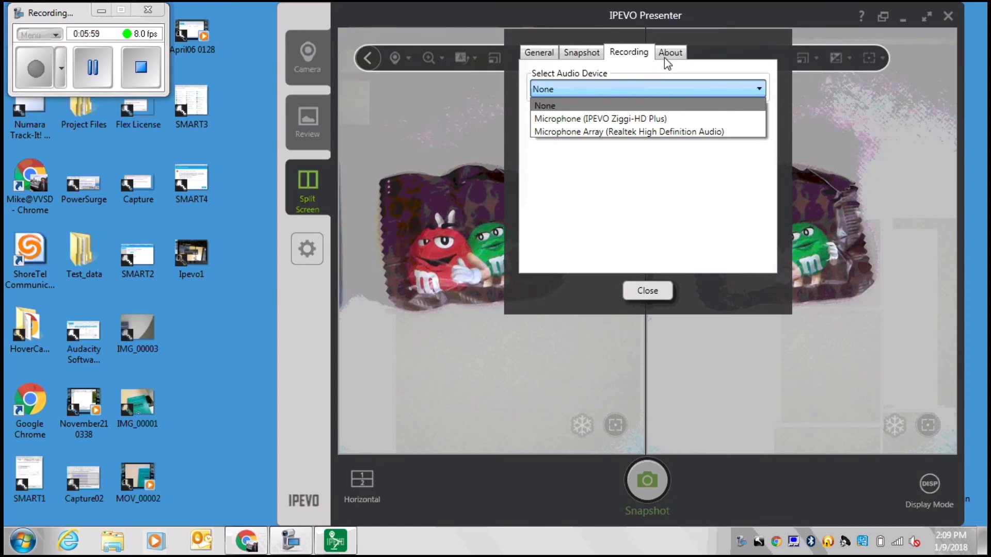
pyautogui.click(646, 89)
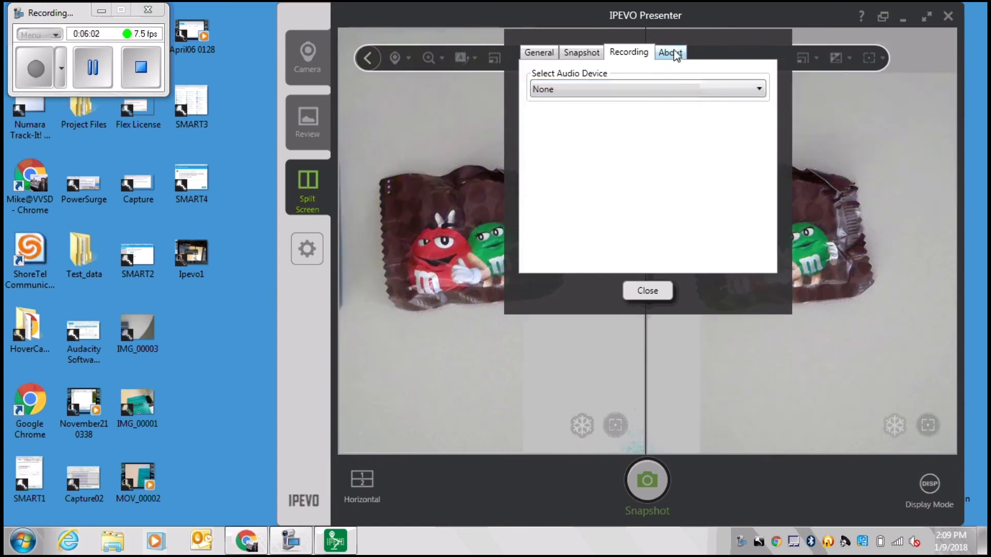
pyautogui.click(669, 51)
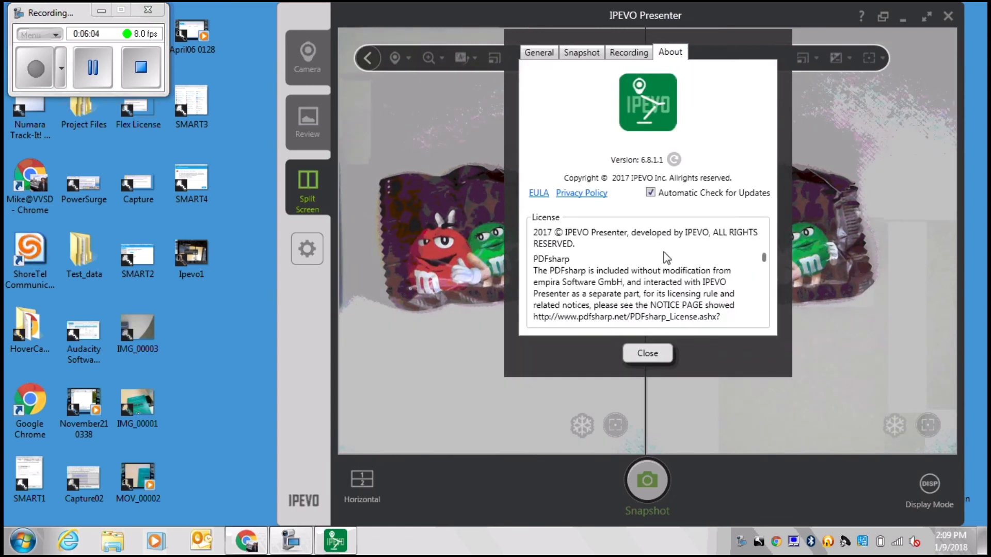
pyautogui.click(645, 353)
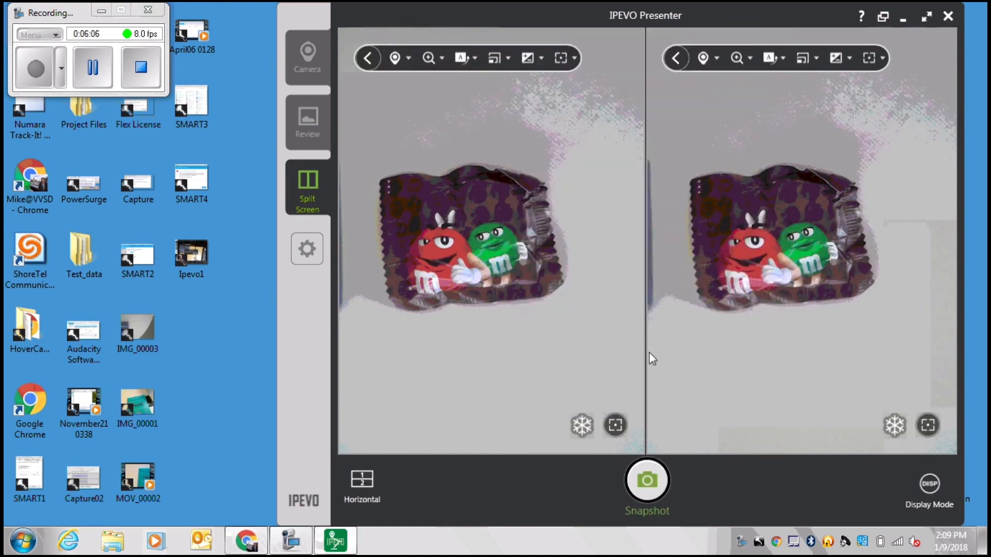